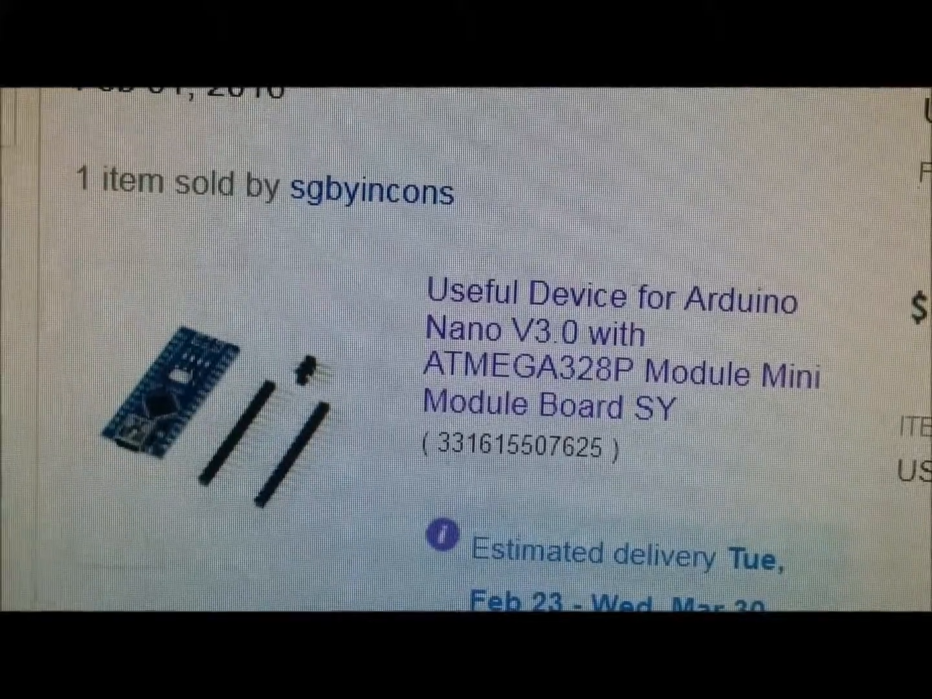
scroll(down, 3)
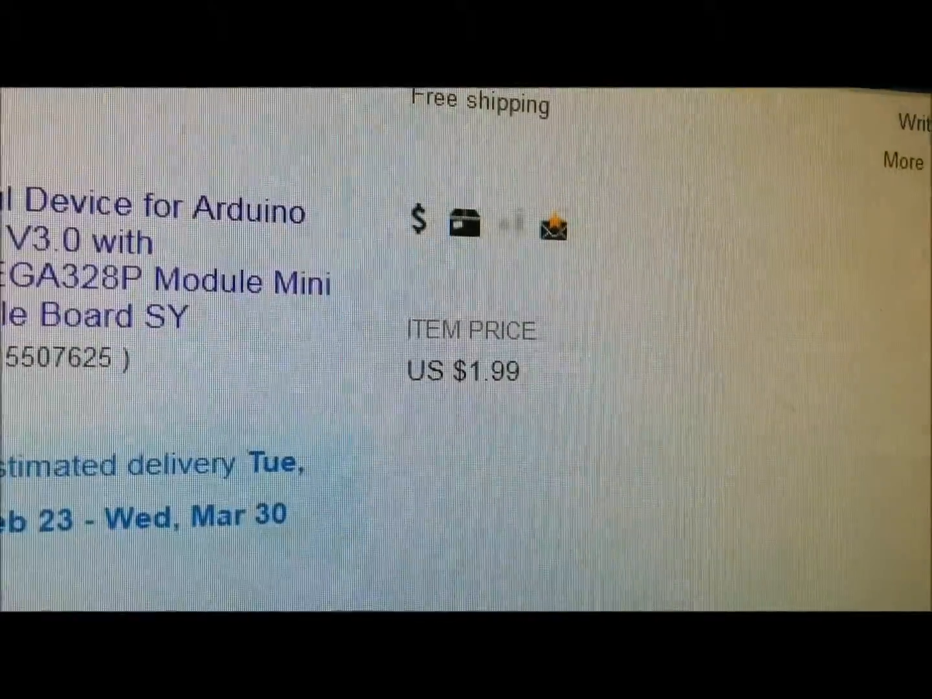
scroll(down, 3)
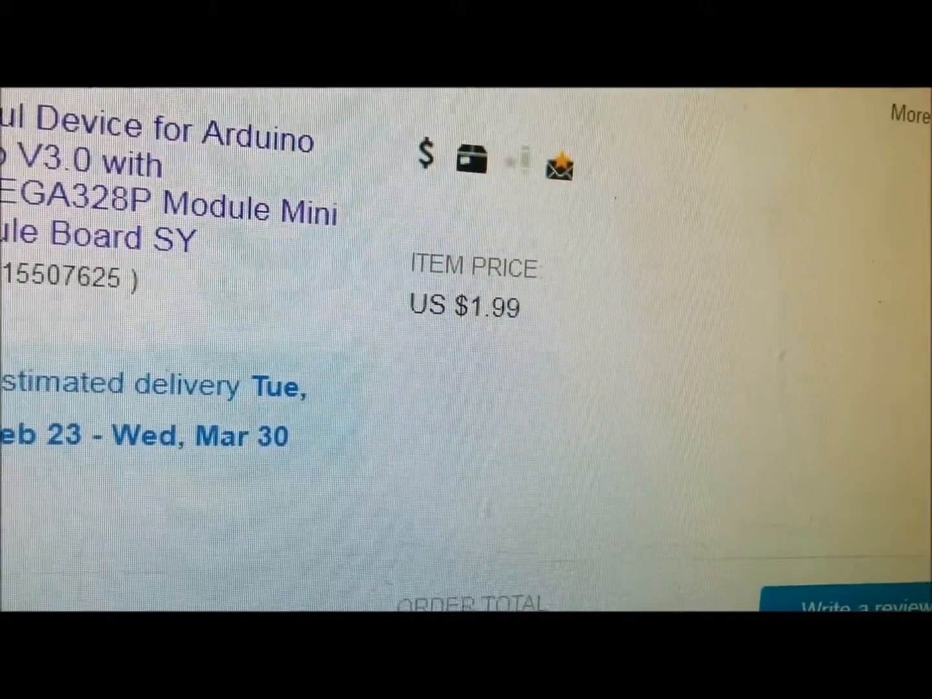